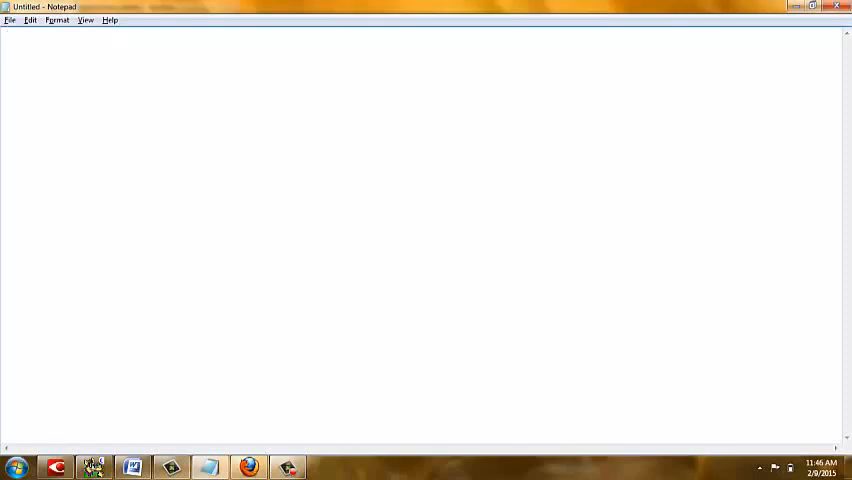
Write 'Hi,' and 'Using Epsilon Command to create Table' in the blank note.
text(Hi,)
text(Using E)
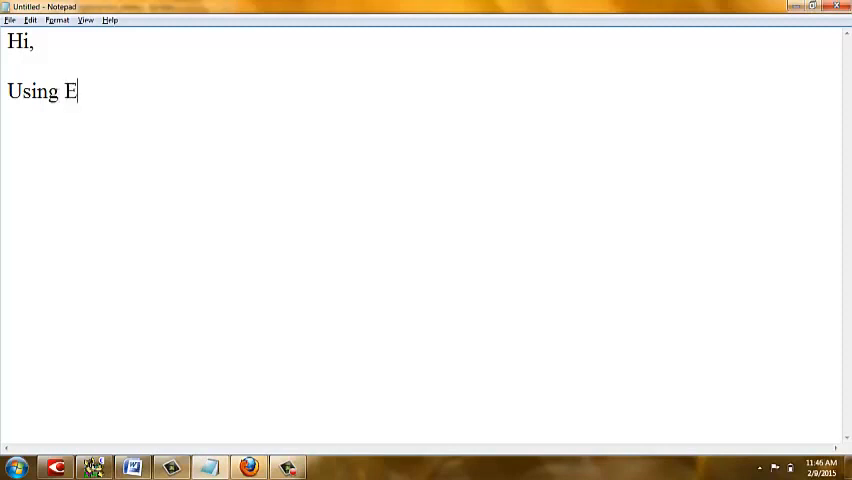
text(psilon)
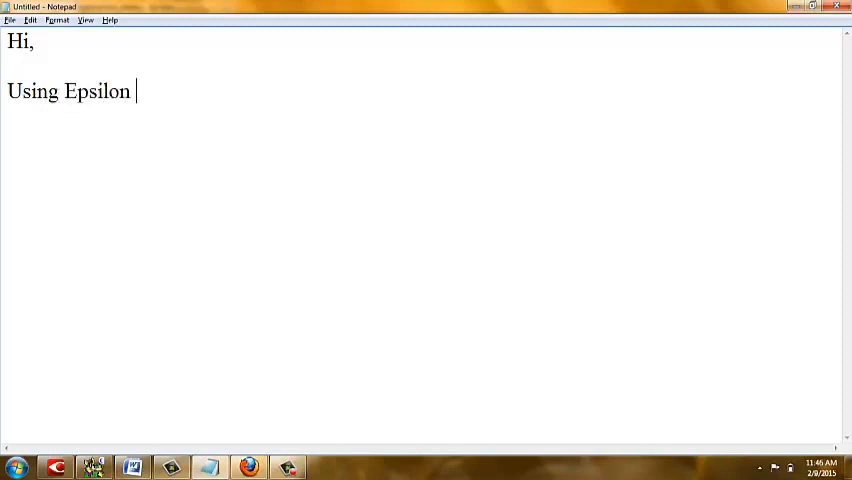
text(Command)
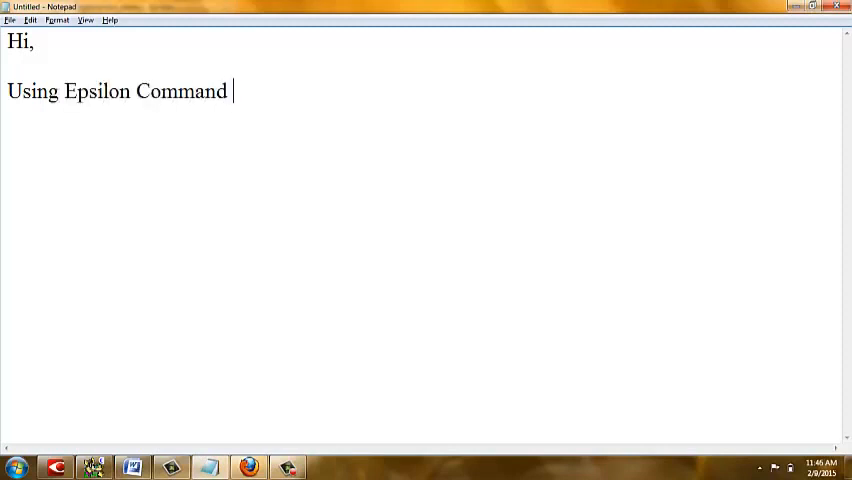
text(to)
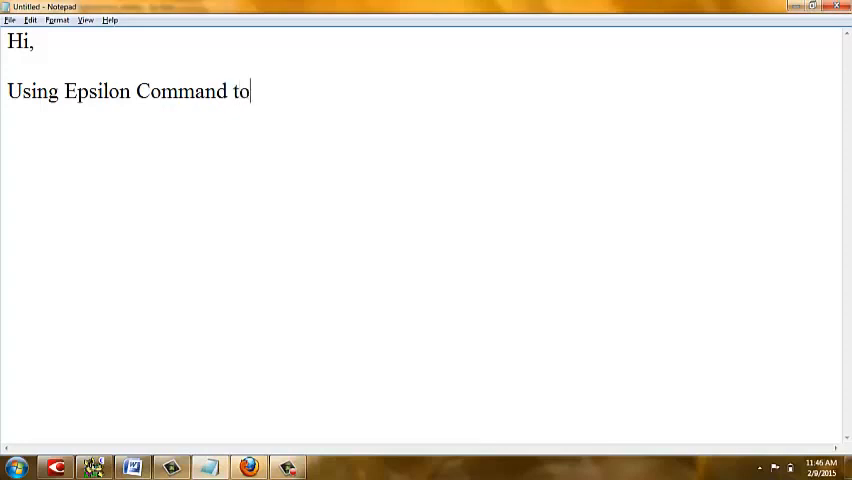
text(create)
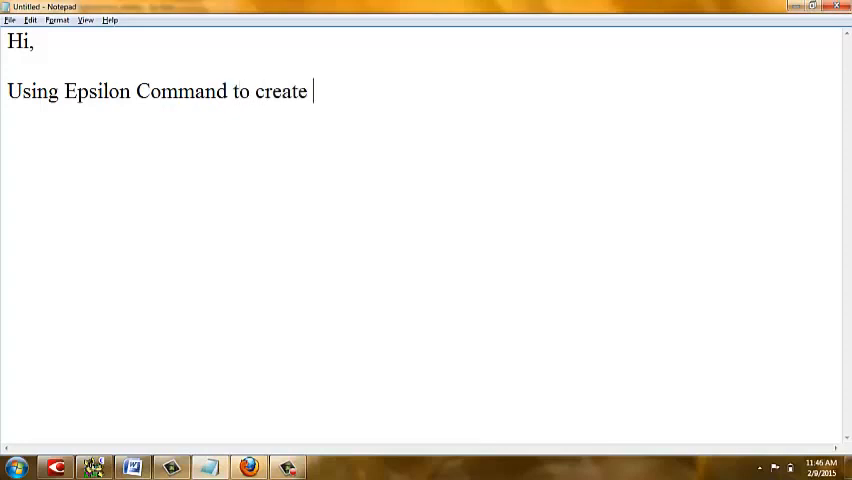
text(Ta)
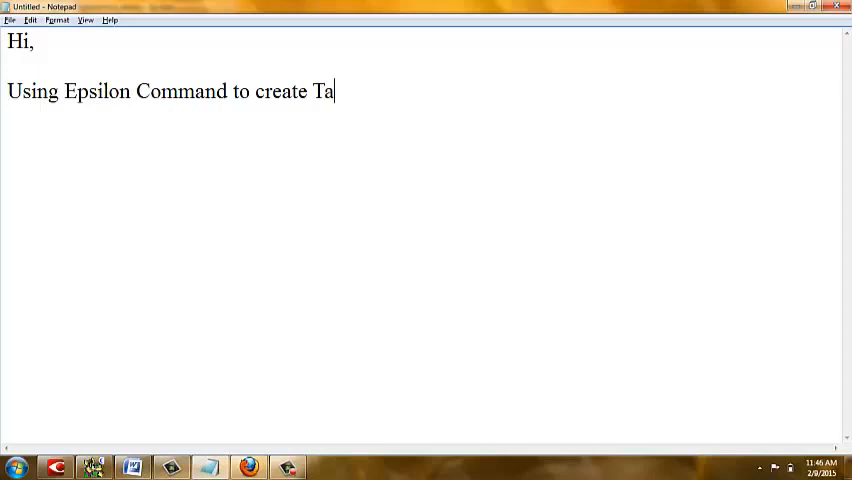
text(ble)
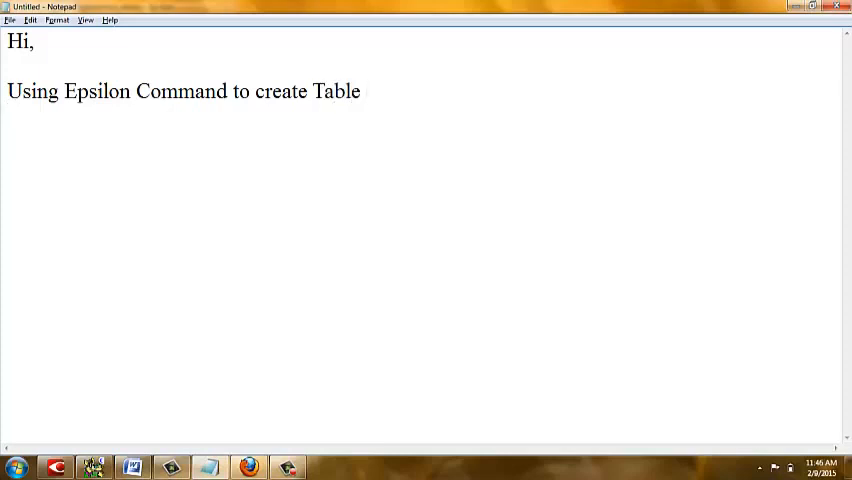
Clear the greeting and write 'First Copy Your Content and Paste it into Epsilon'.
key(ctrl+a)
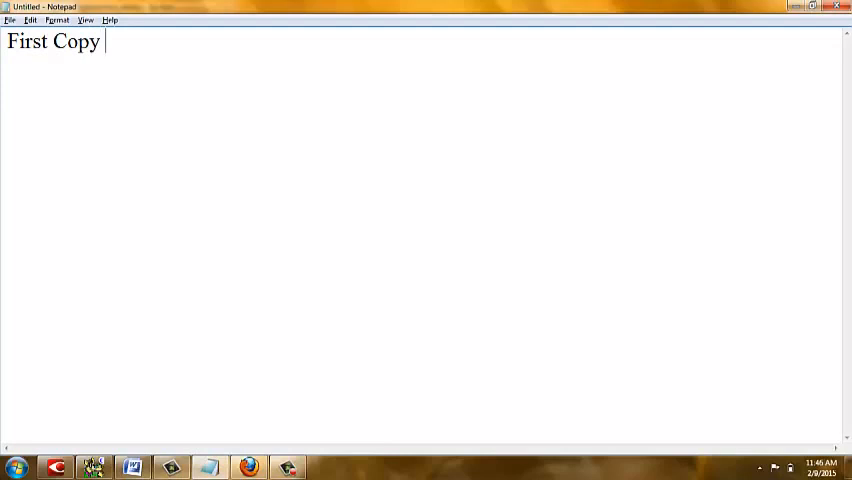
text(Your Content and)
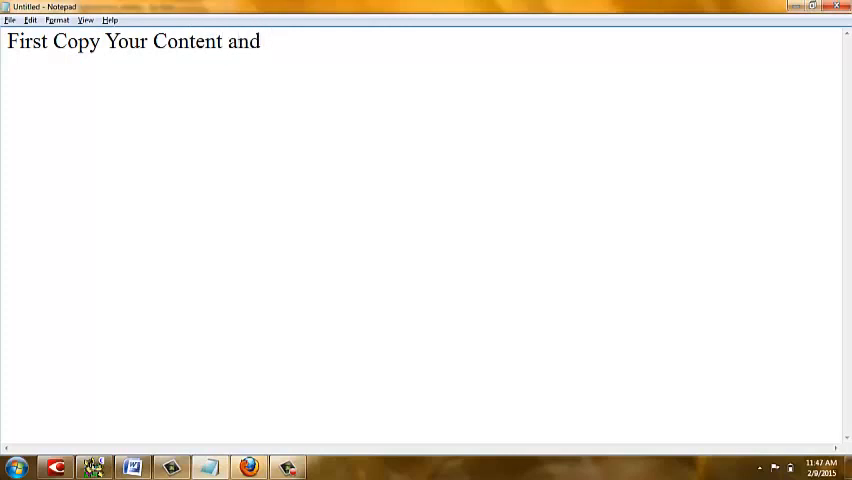
text(Paste)
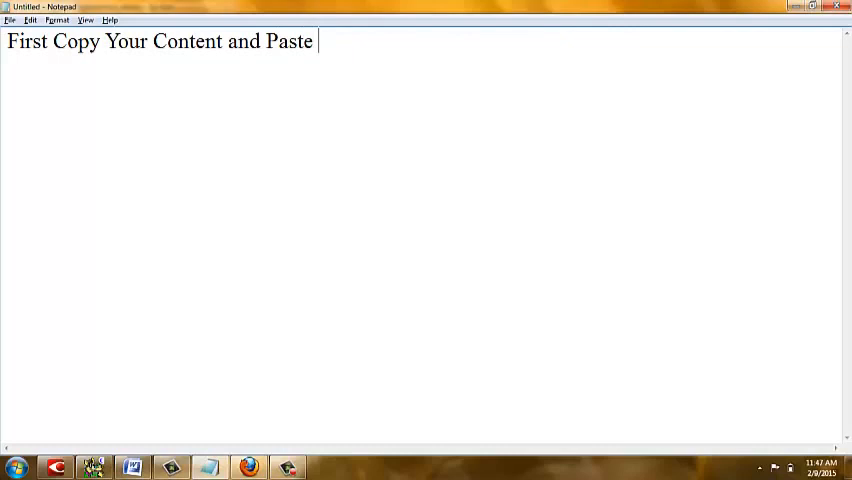
text(it into Ep)
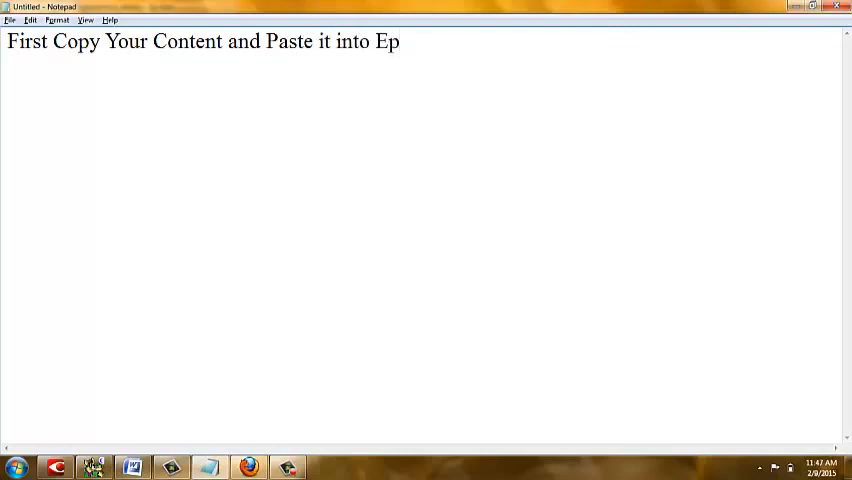
text(silon)
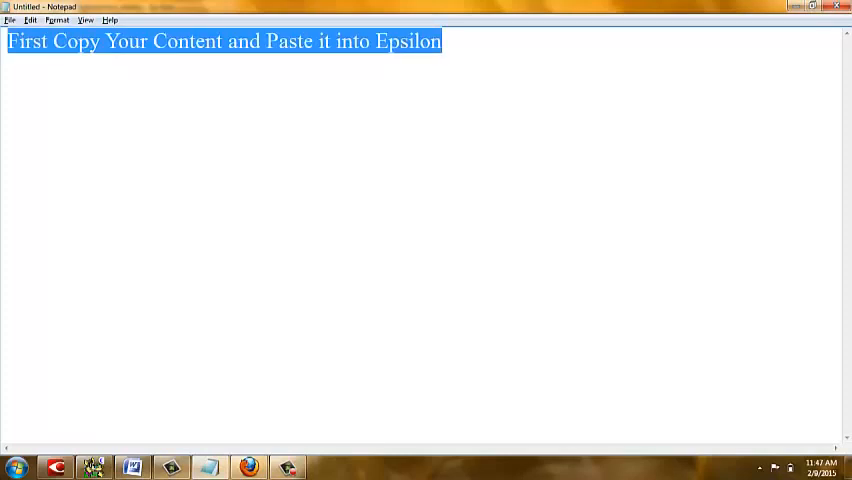
Switch to the Word document and copy the whole country rates table.
key(alt+tab)
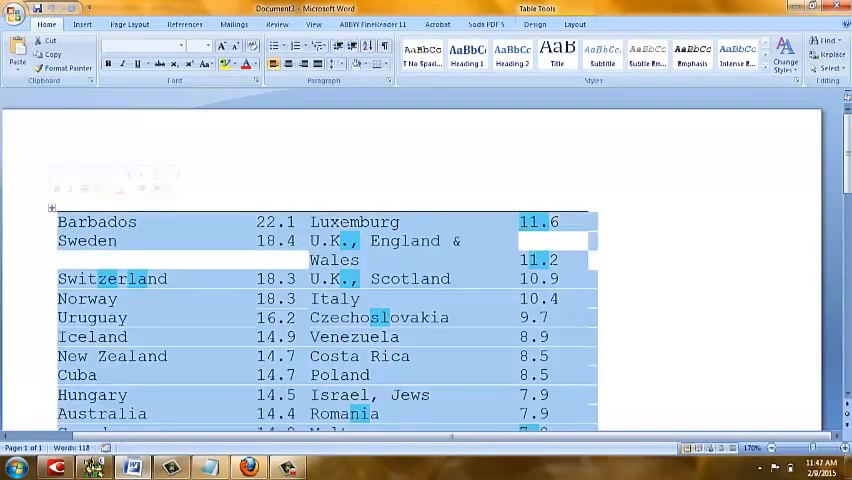
key(alt+tab)
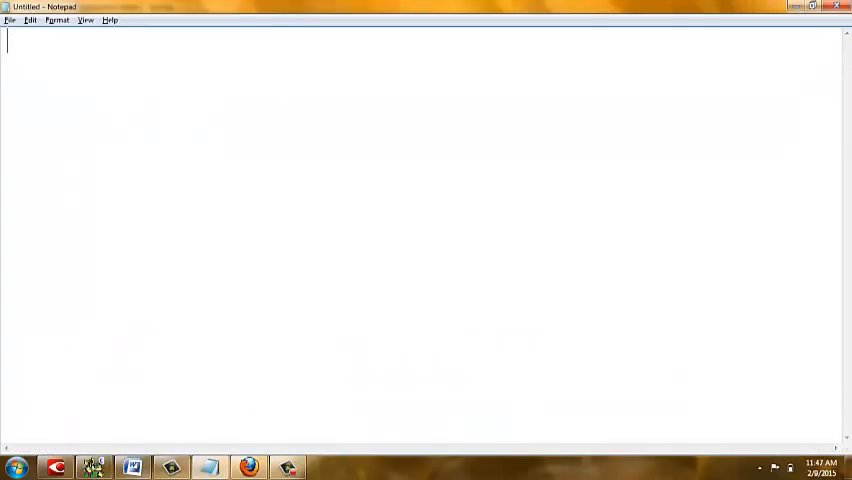
Change the note to 'Create Table.html or test.html any thing'.
text(Cre)
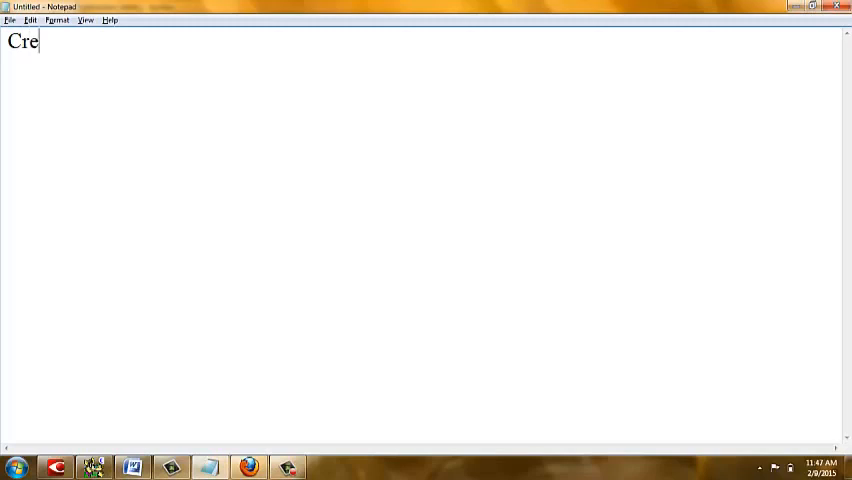
text(ate T)
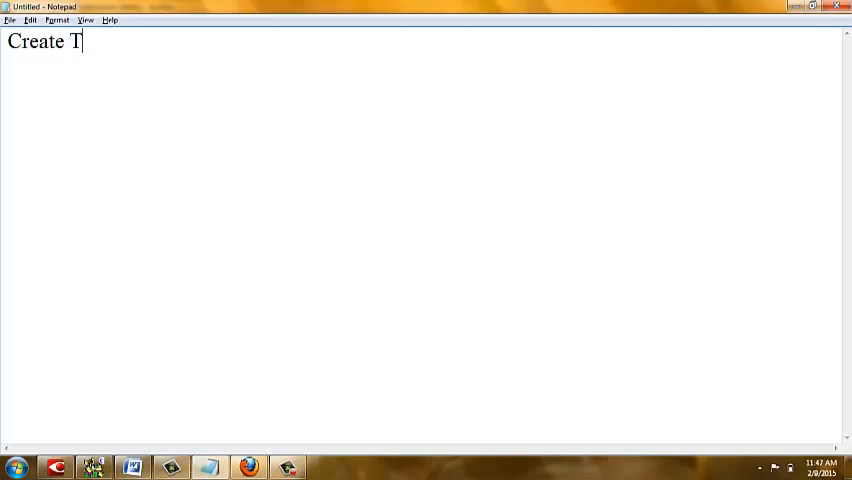
text(able)
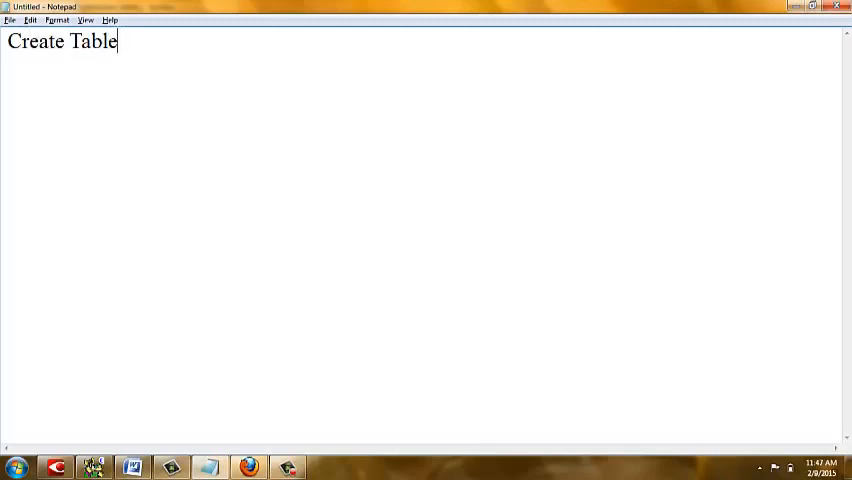
text(.html)
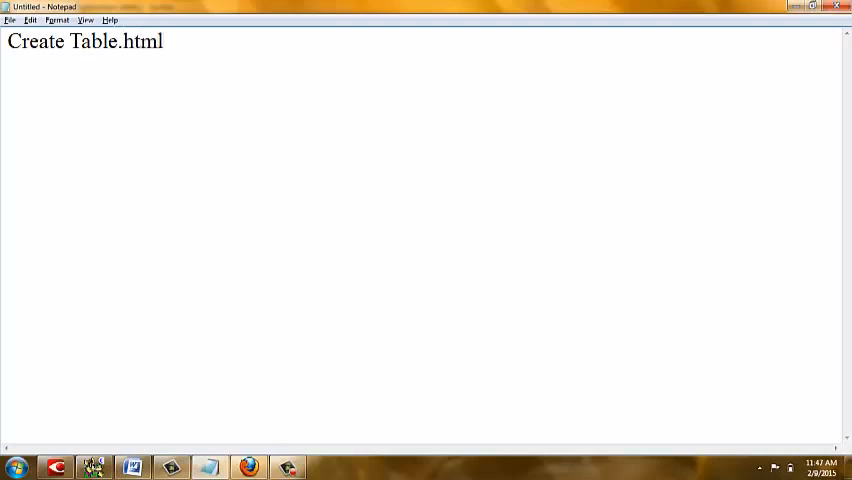
text(or)
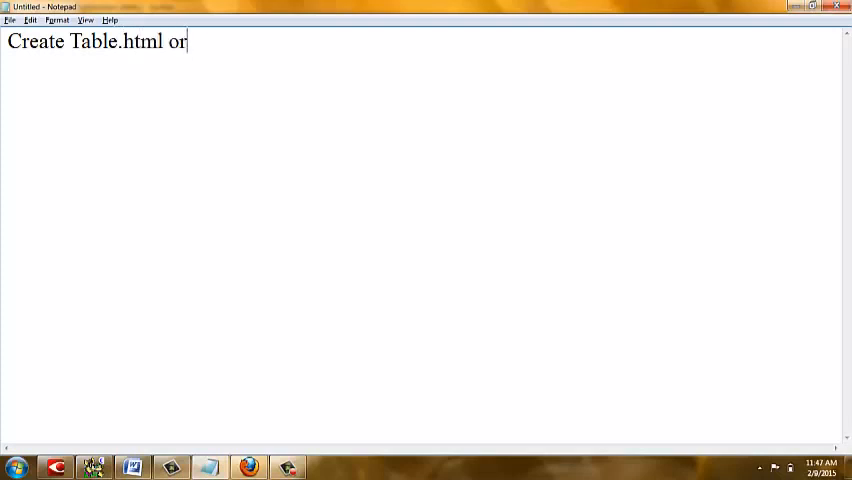
text(test)
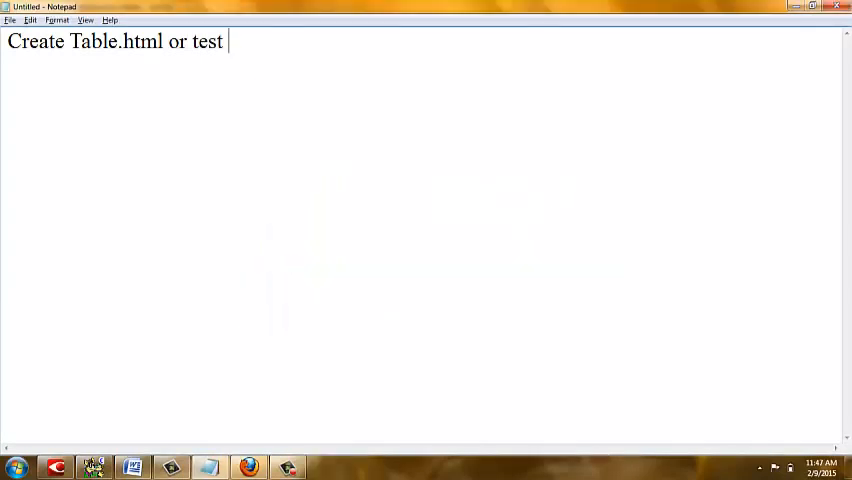
text(.htm)
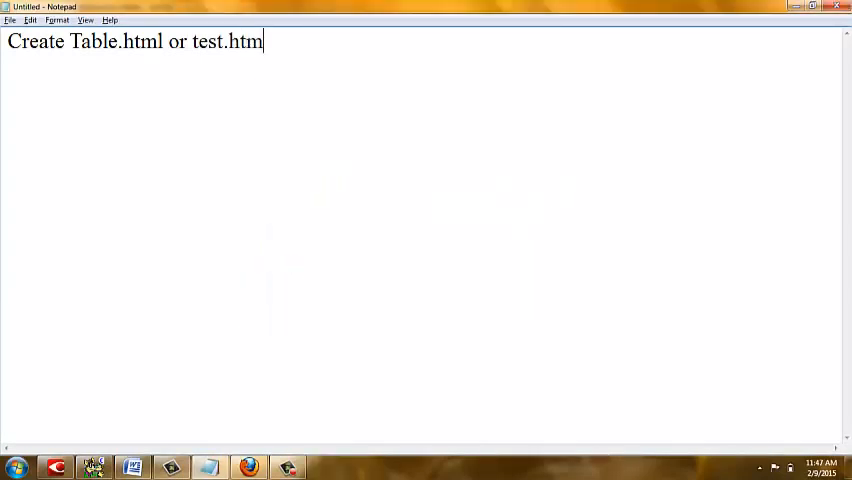
text(l an)
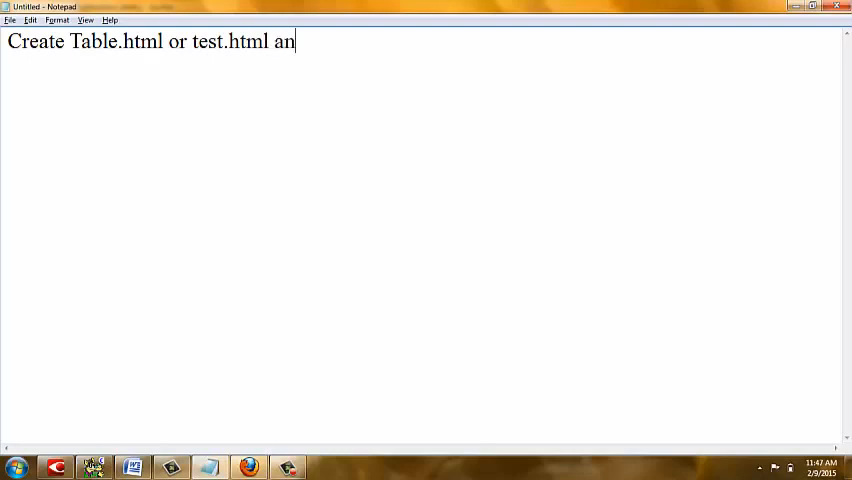
text(y thing)
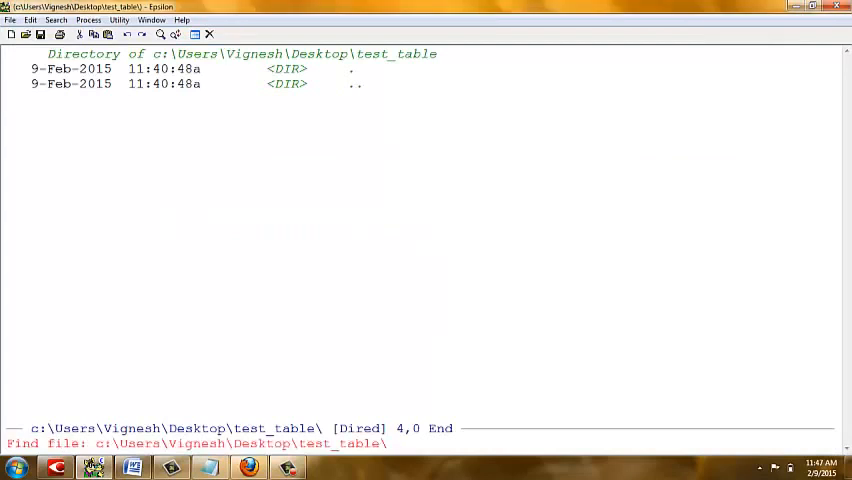
Open test.html from the test_table folder at Epsilon's find-file prompt.
text(test)
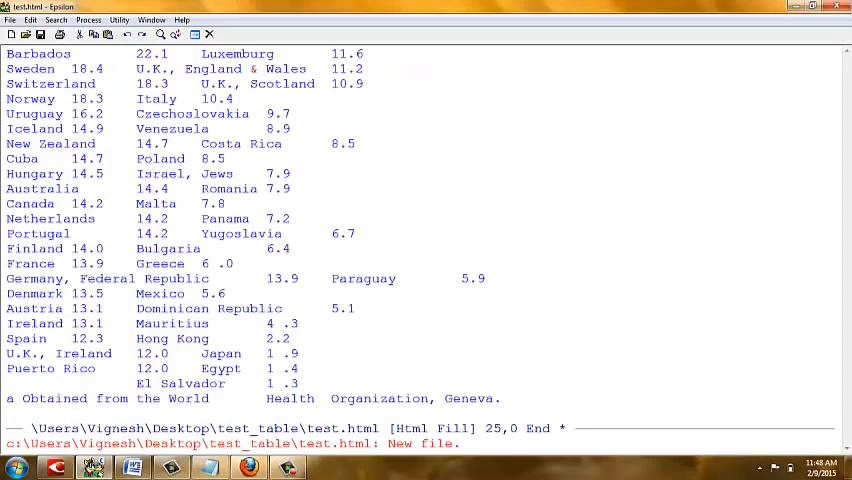
key(alt+tab)
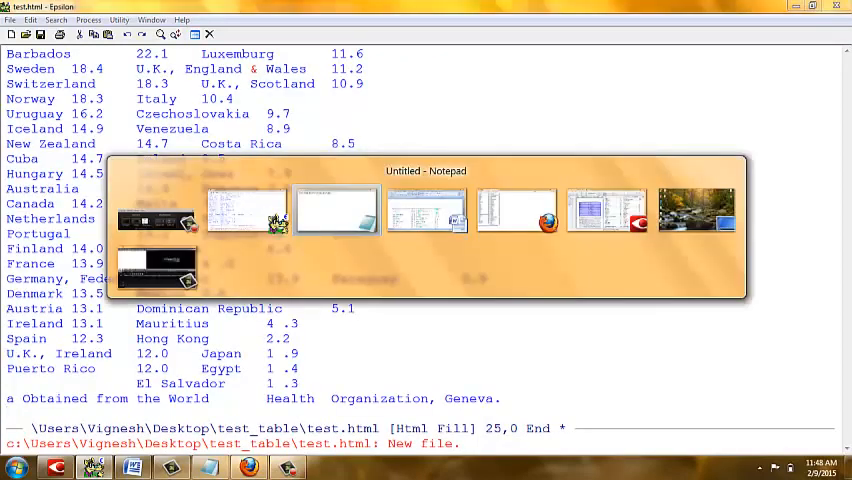
Write 'Table Content Ready ,..' and 'All WE need to do is' in the note.
click(336, 210)
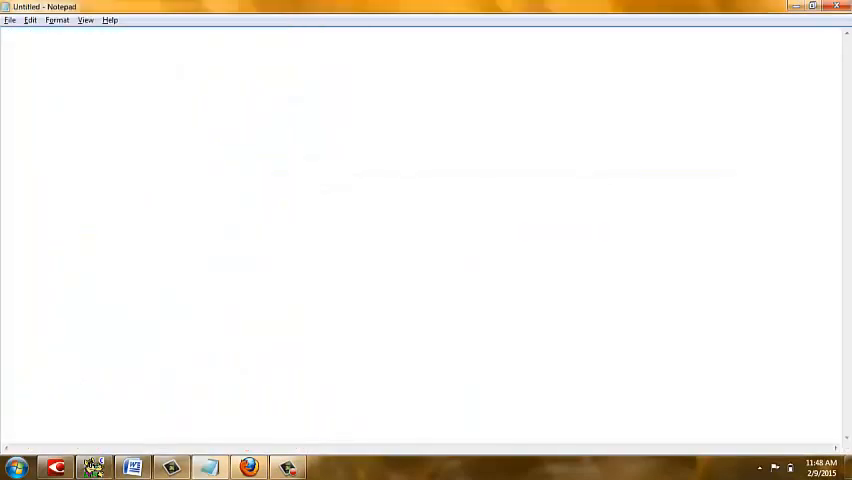
text(Table Content)
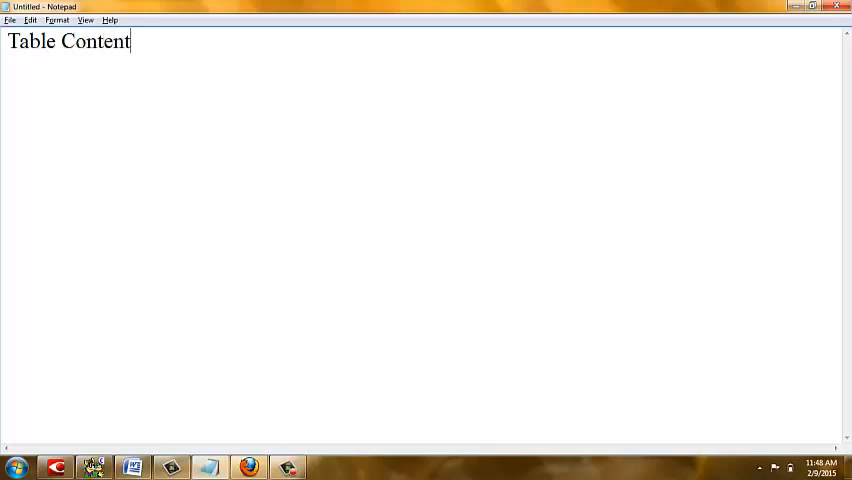
text(Read)
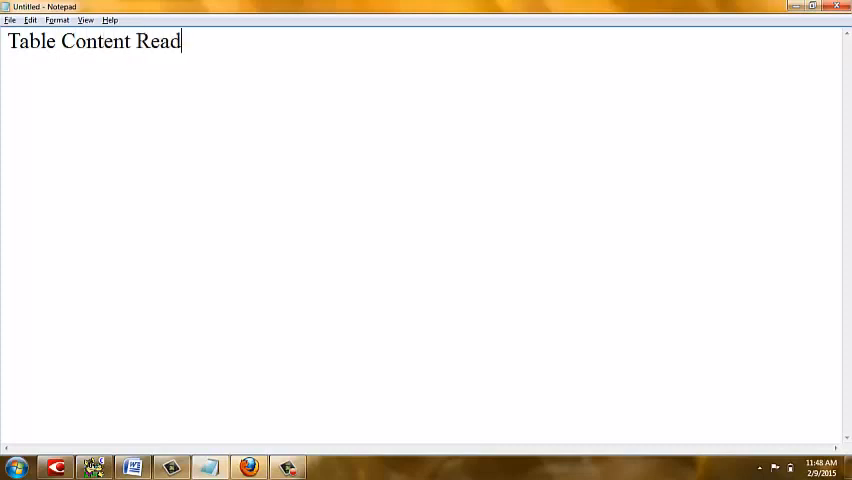
text(y ,..)
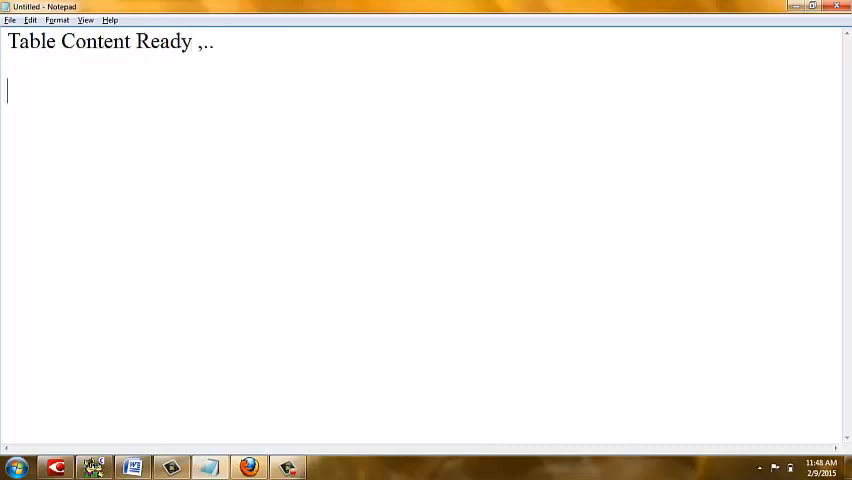
text(All WE)
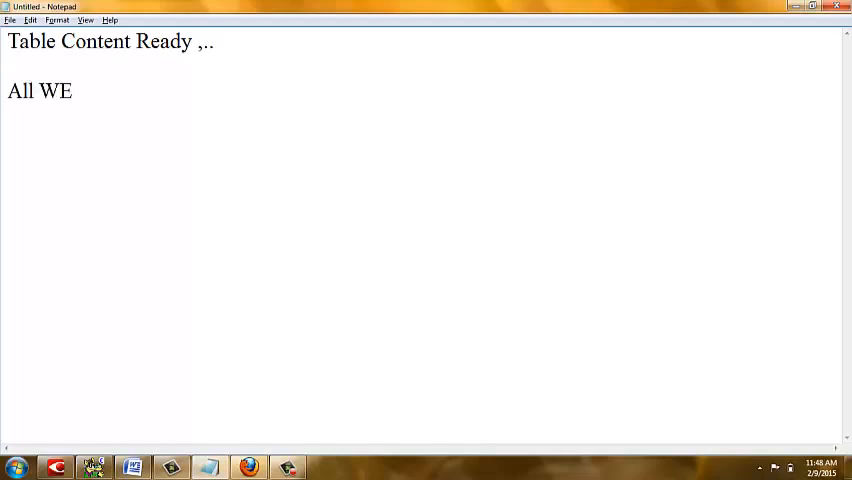
text(need)
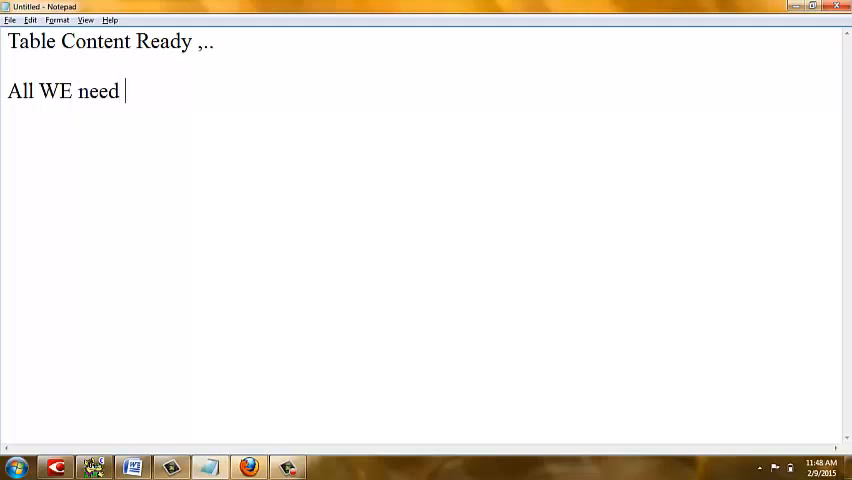
text(to)
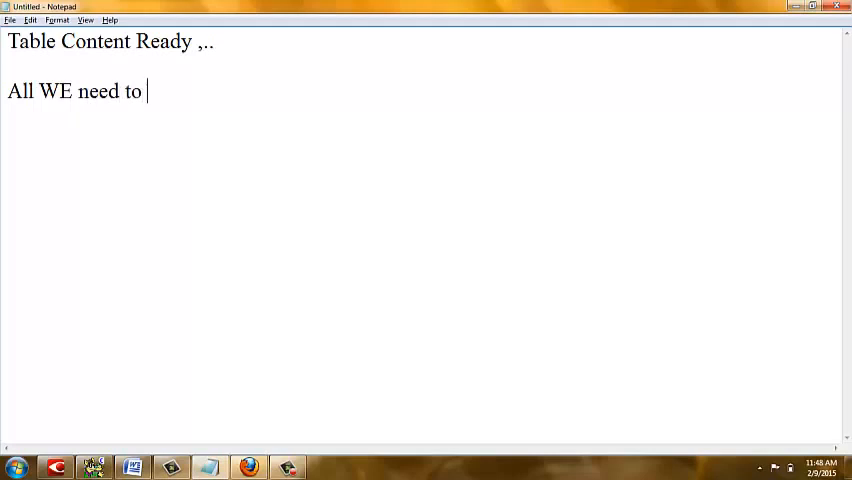
text(do is)
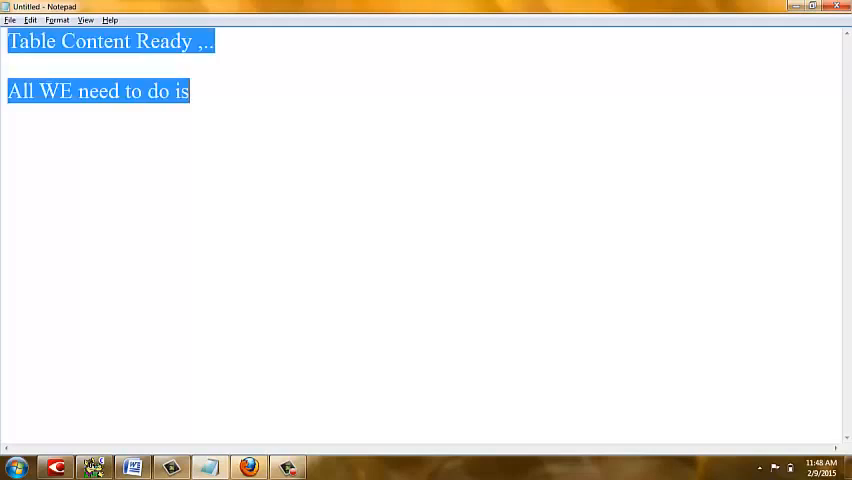
Replace the note with 'Type Table in the F2Command', select it, and return to Epsilon.
text(Ty)
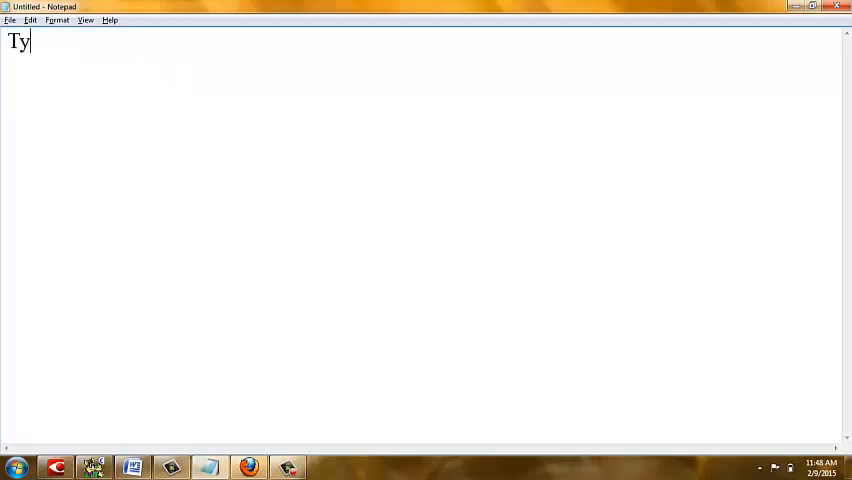
text(pe)
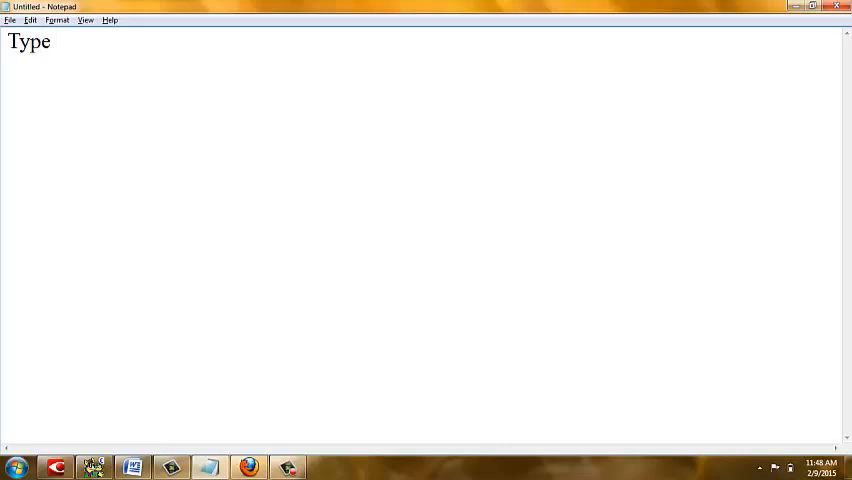
text(Table)
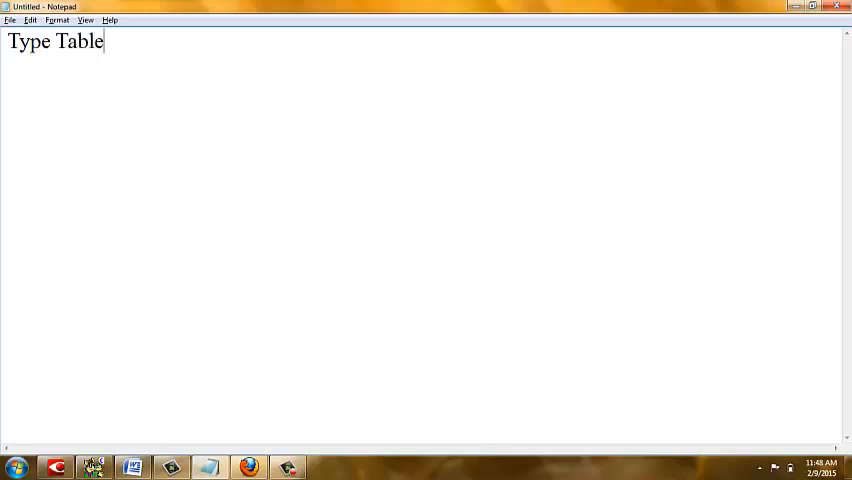
text(in)
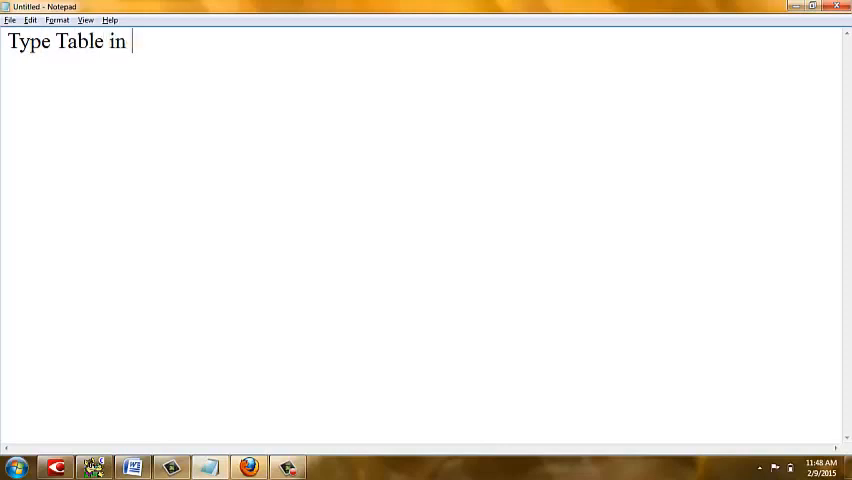
text(the C)
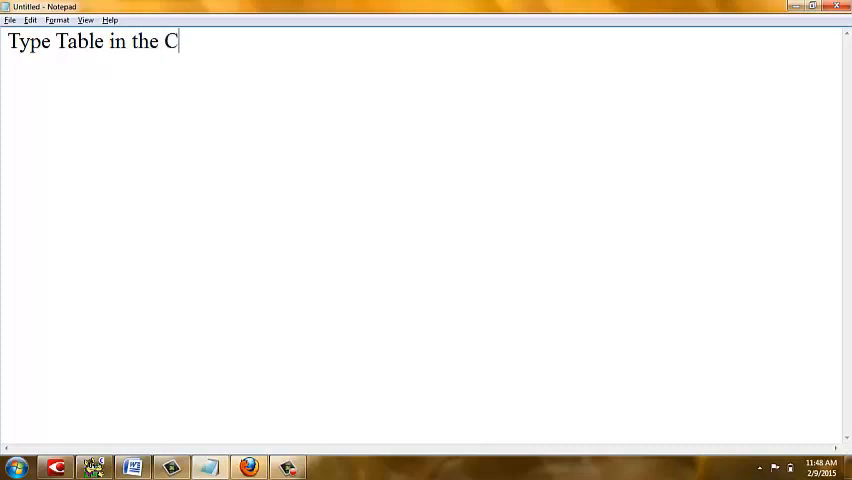
key(Backspace)
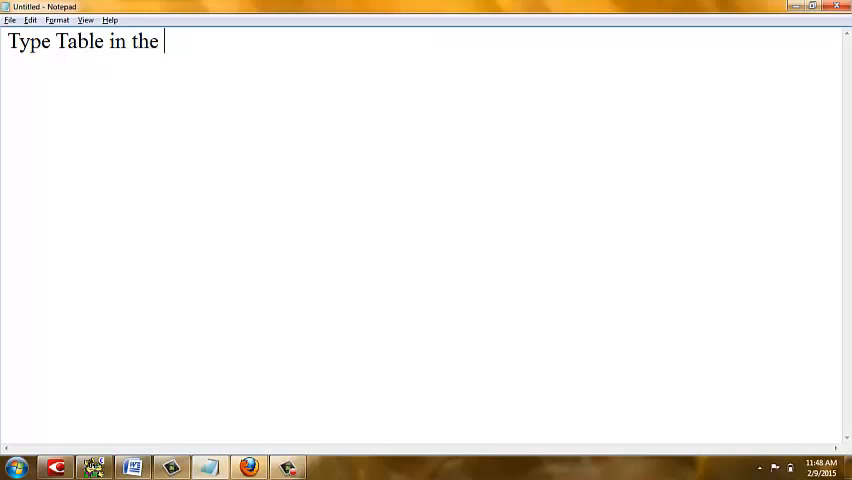
text(F2)
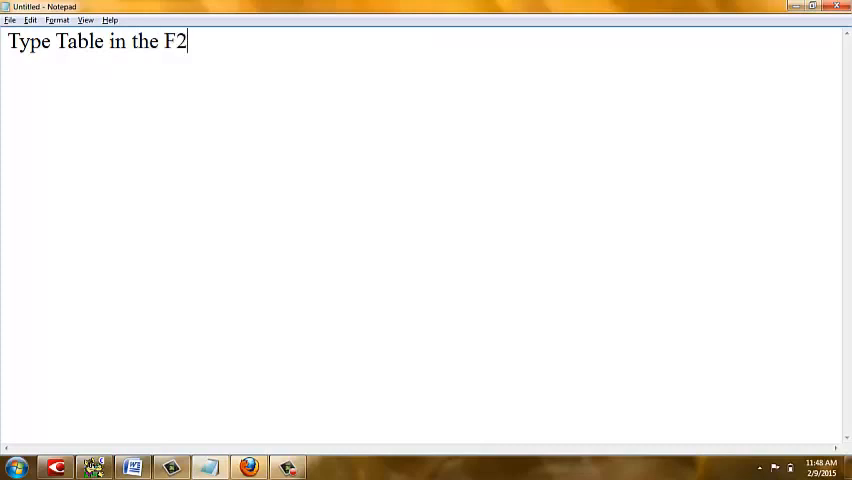
text(Comman)
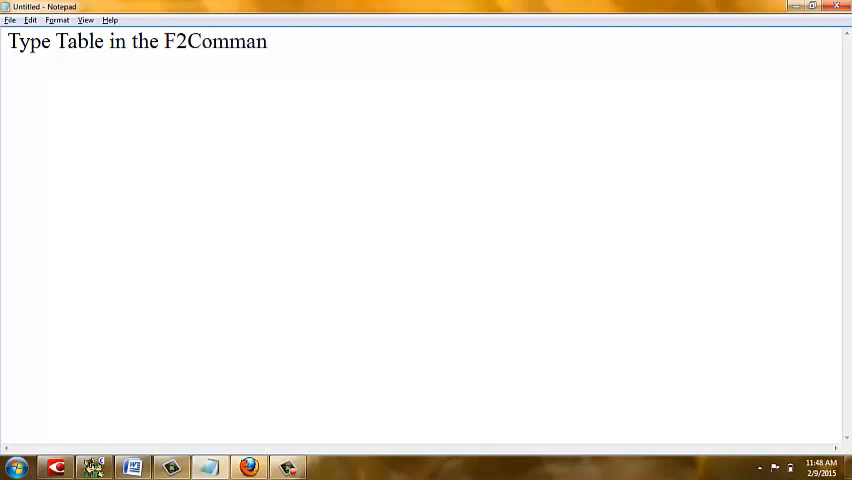
text(d)
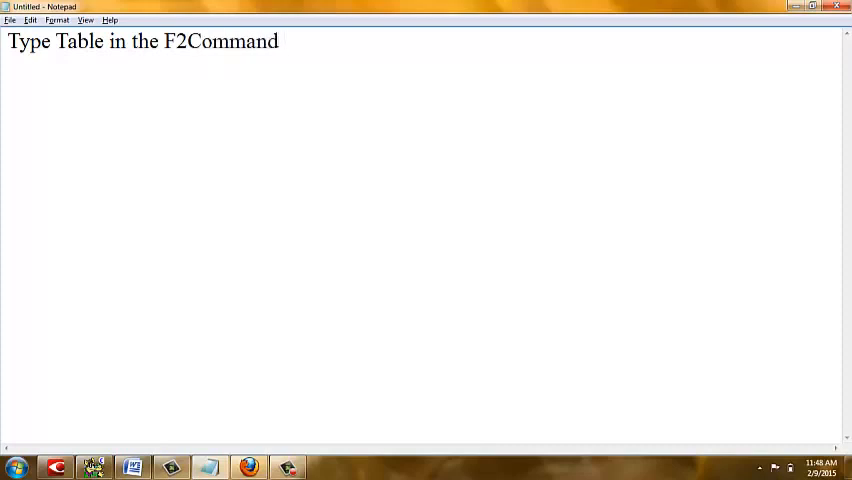
key(ctrl+a)
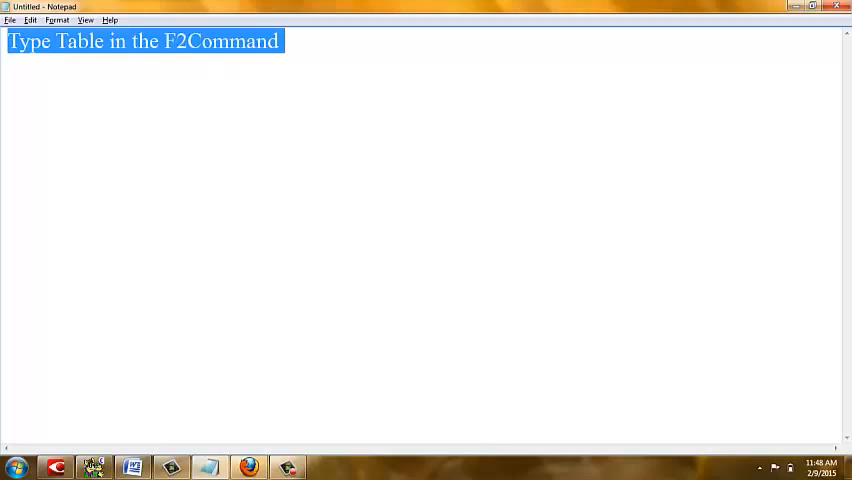
key(Alt+Tab)
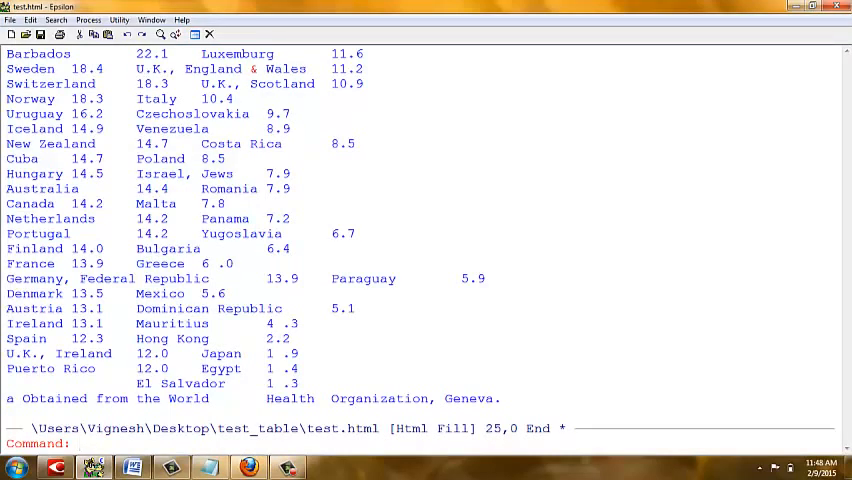
Enter 'table' at Epsilon's F2 command prompt for the country data in test.html.
text(tabl)
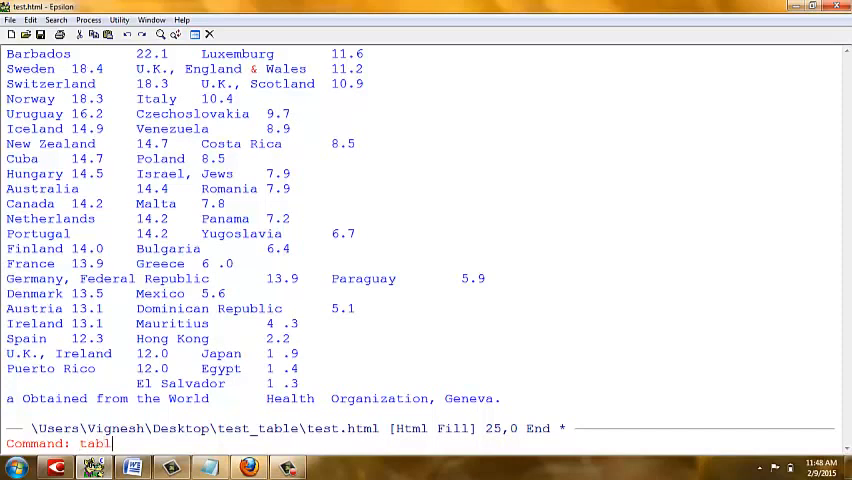
text(e)
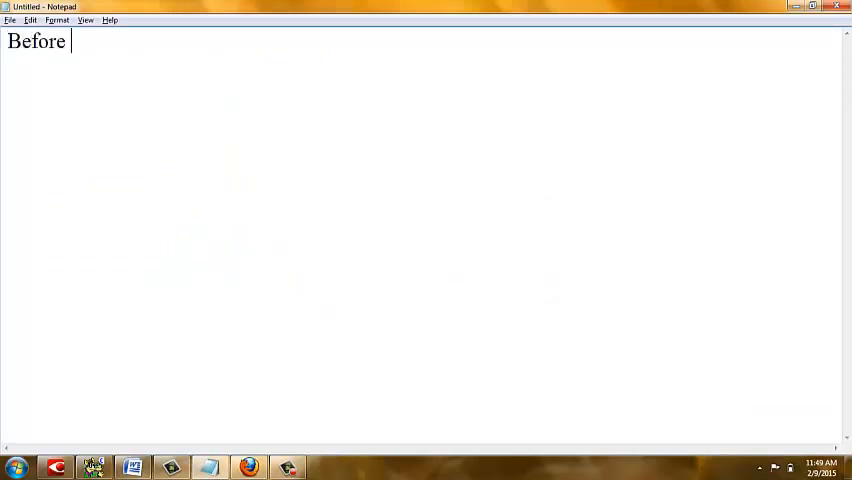
Write 'Before plz check the table View' in the note.
text(plz)
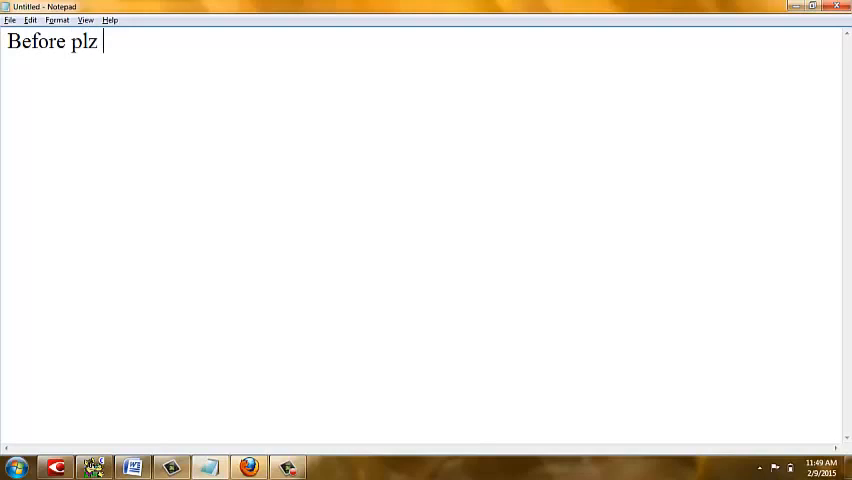
text(check)
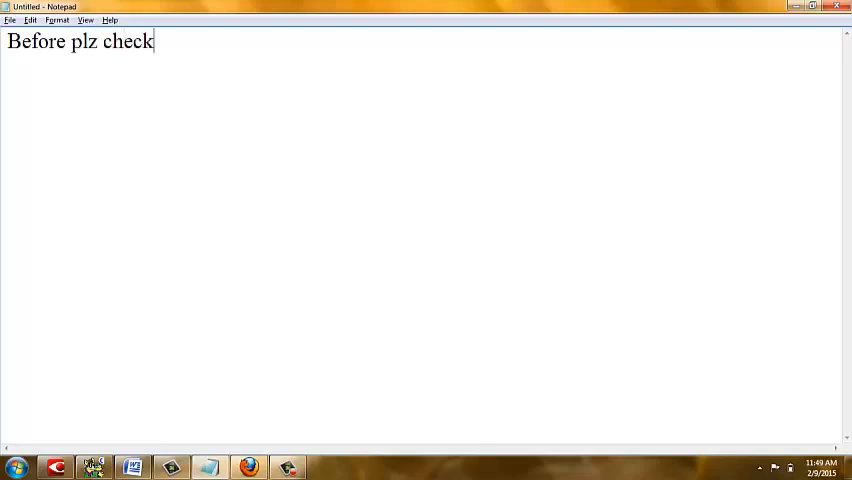
text(the)
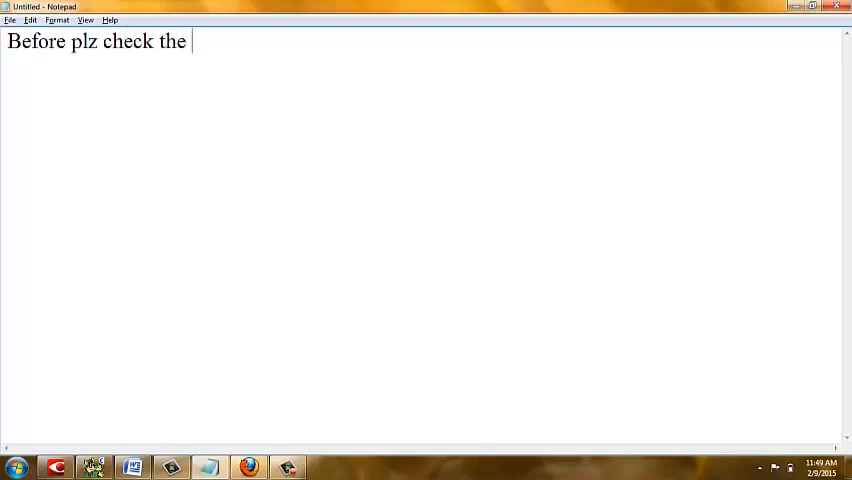
text(table)
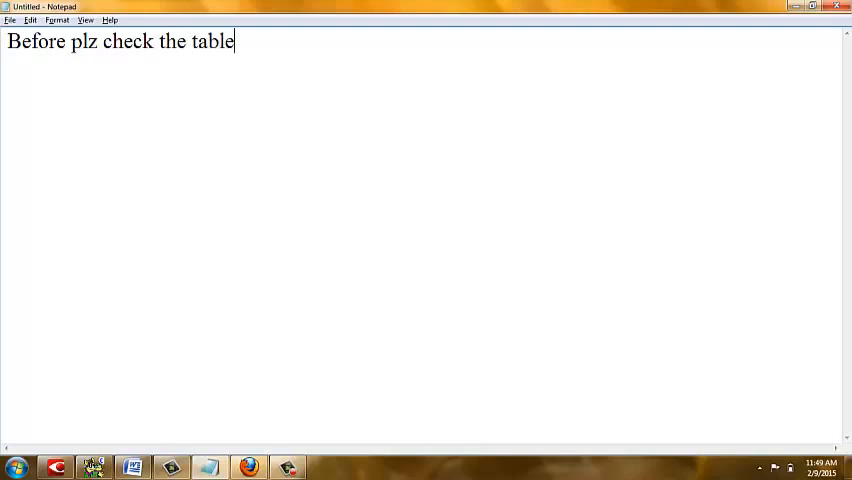
text(View)
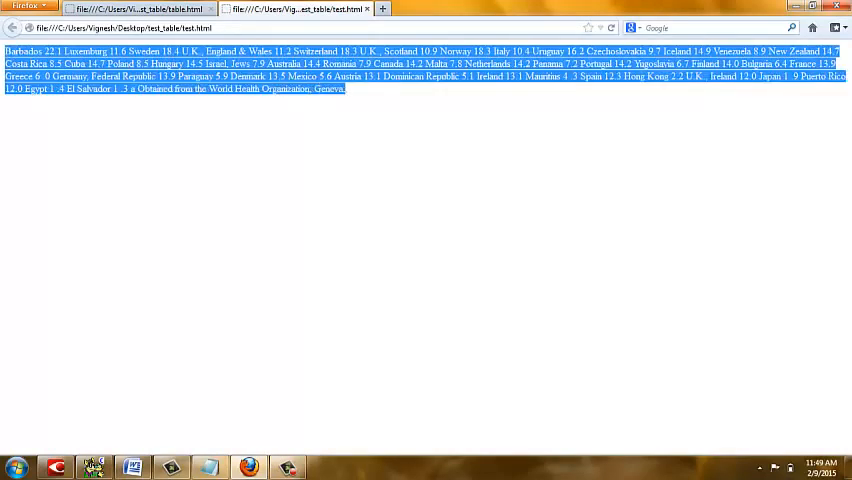
Return to Epsilon's test_table folder listing and reopen test.html for editing.
click(367, 9)
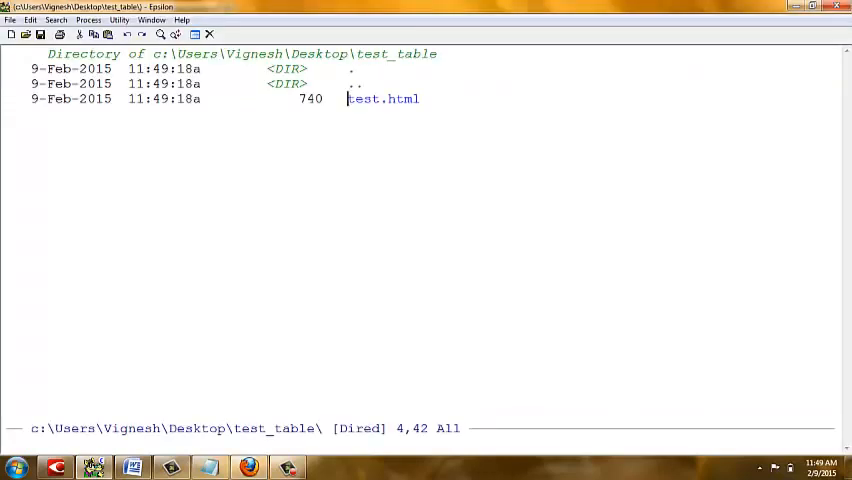
double_click(382, 98)
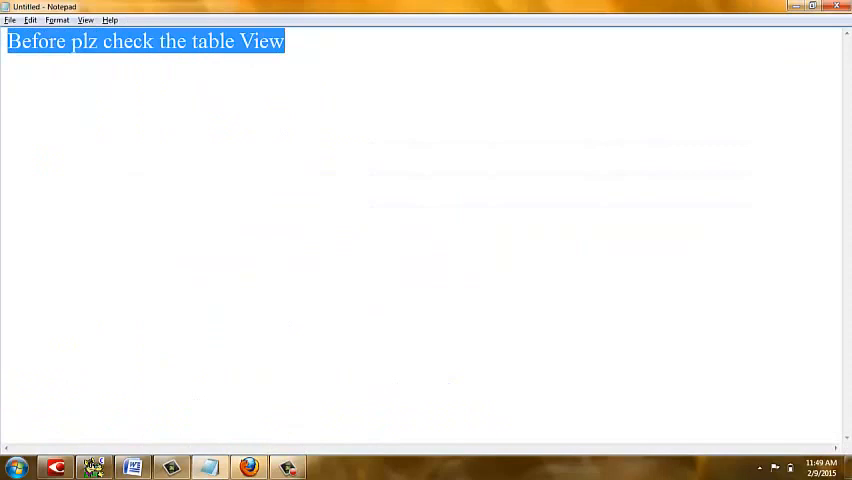
Write the note "noe type Table" in Notepad announcing the table command.
text(noe)
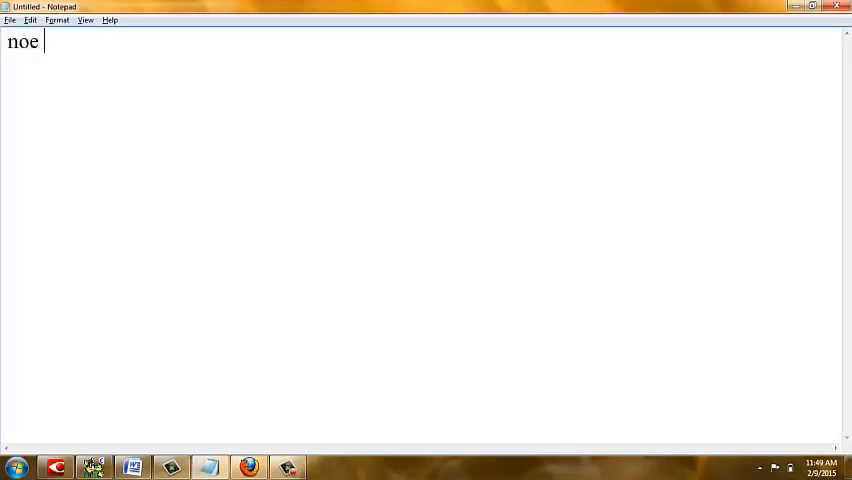
text(type)
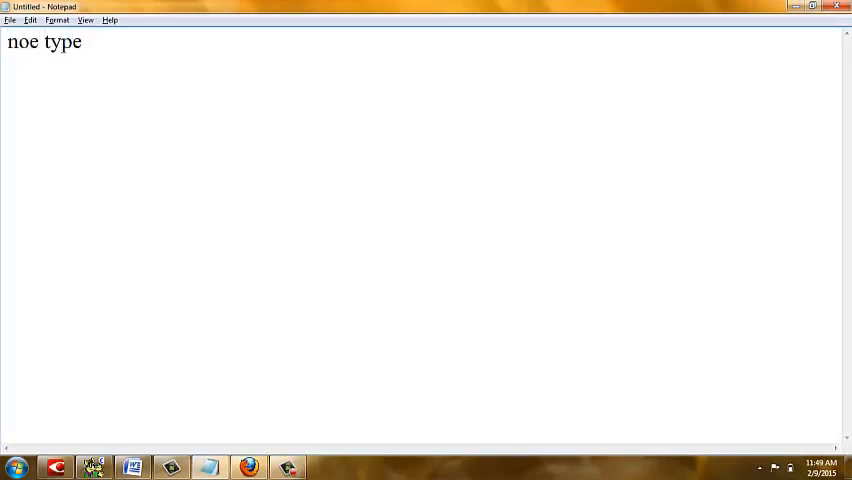
text(Tab)
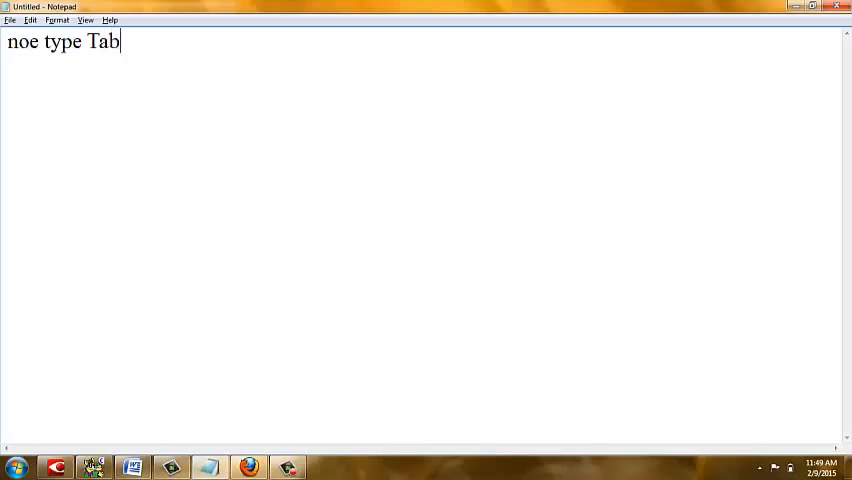
text(le)
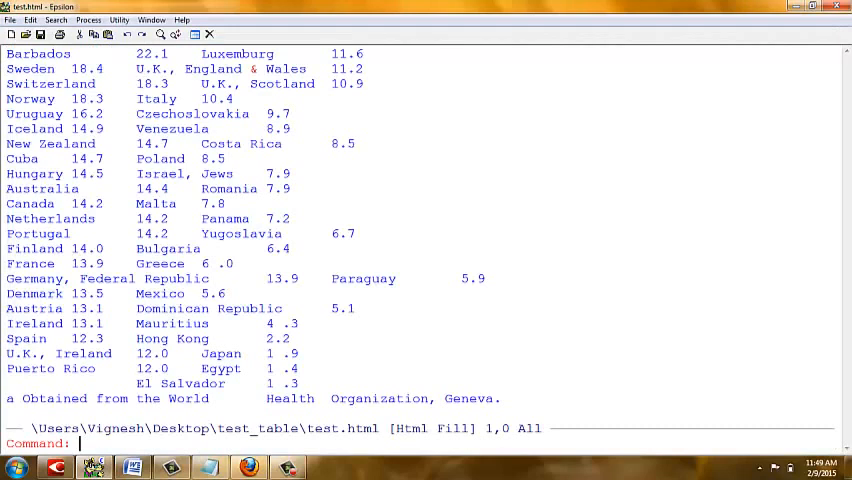
Run Epsilon's table command on test.html's tab-separated country data.
text(table)
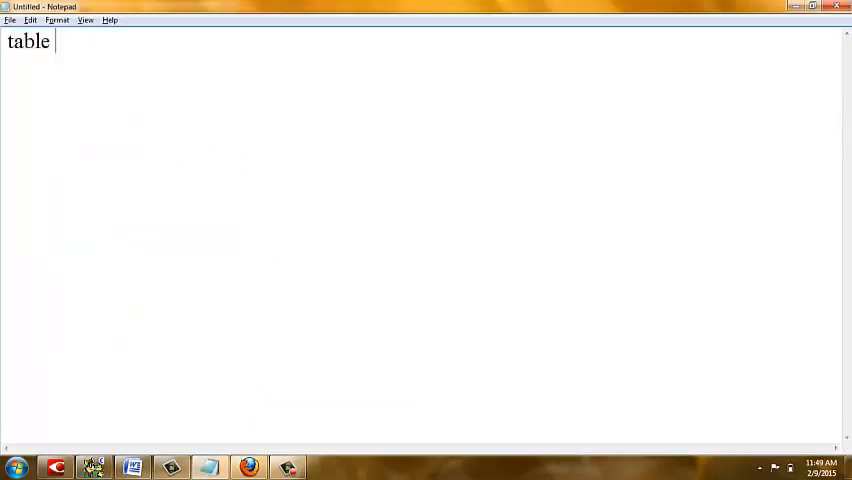
Note "table Created", then replace it with "successfully done".
text(Created,.)
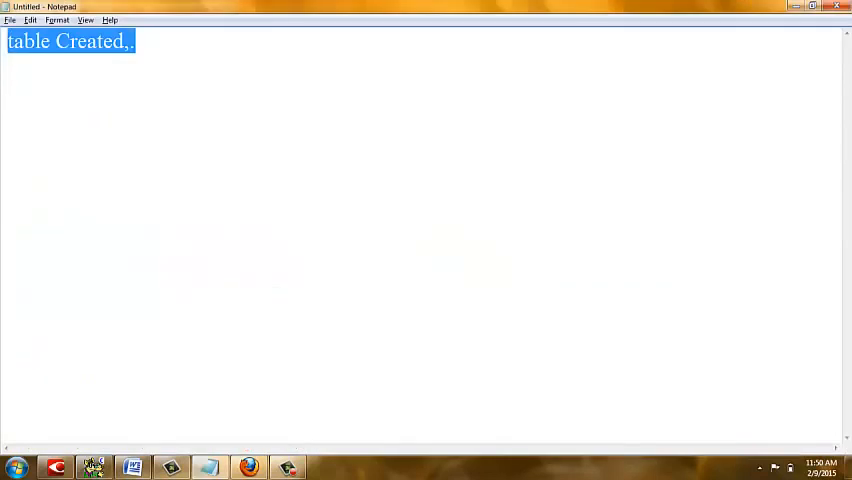
text(success fu)
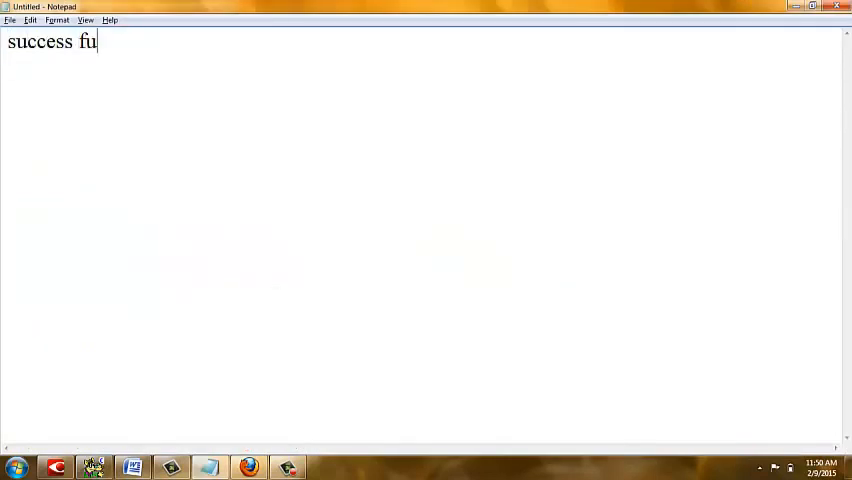
text(lly)
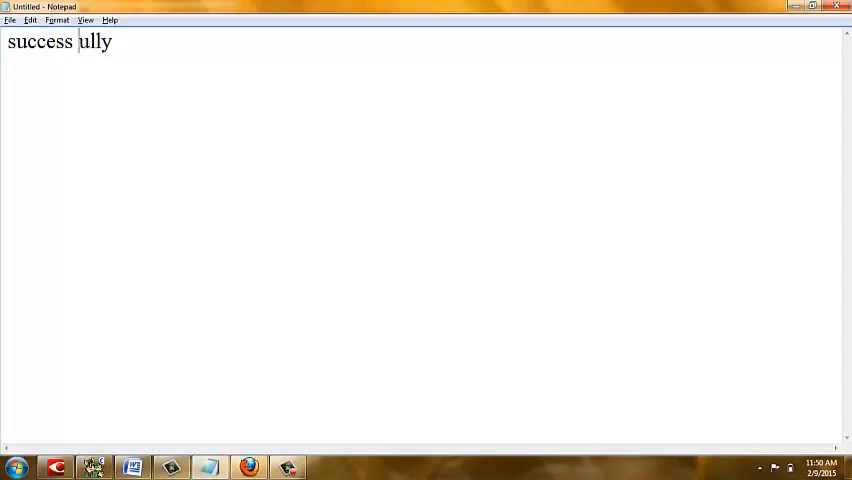
key(Backspace)
text(f)
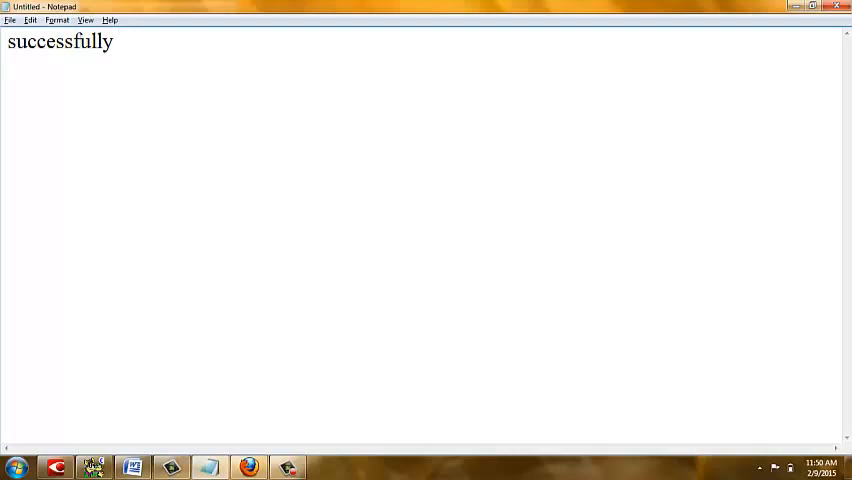
text(done)
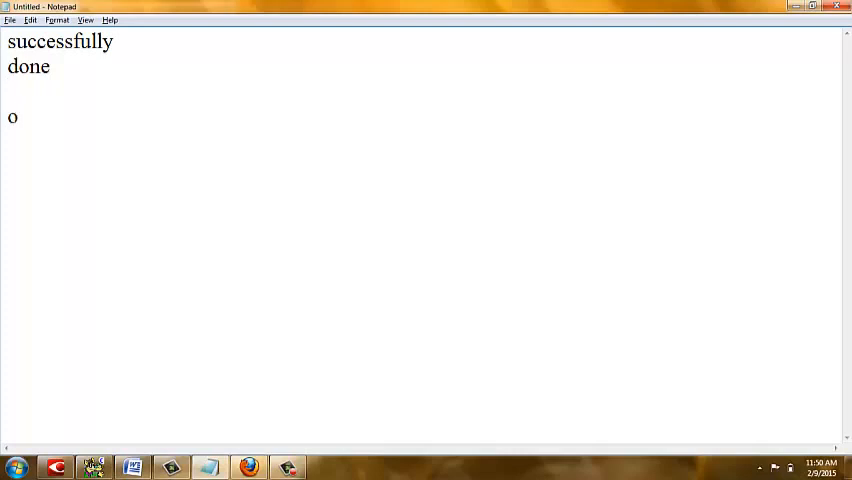
key(Backspace)
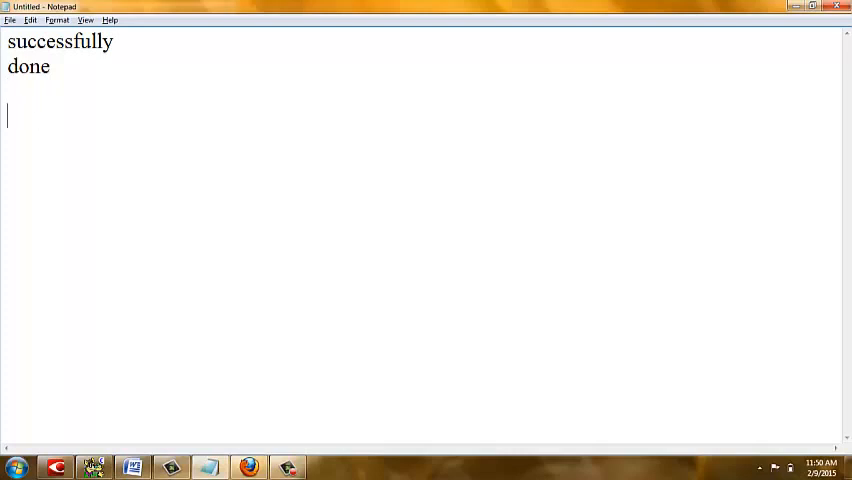
Add a new line starting "now save file an" to the note.
text(now save)
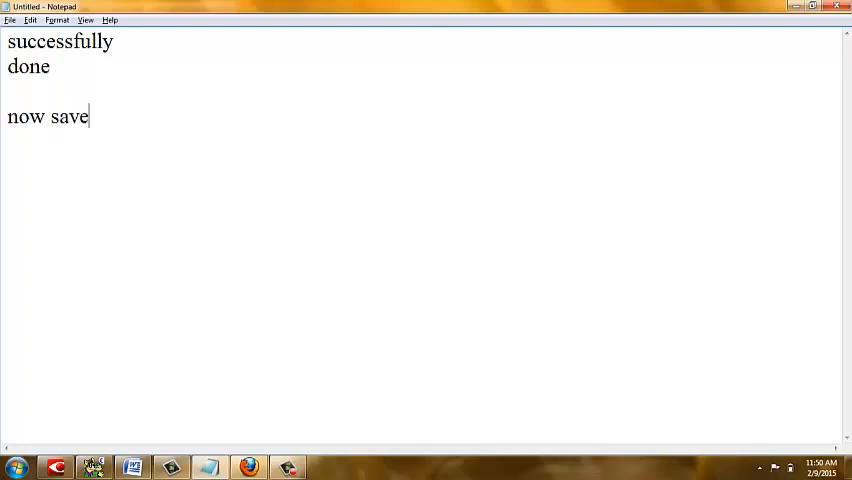
text(file an)
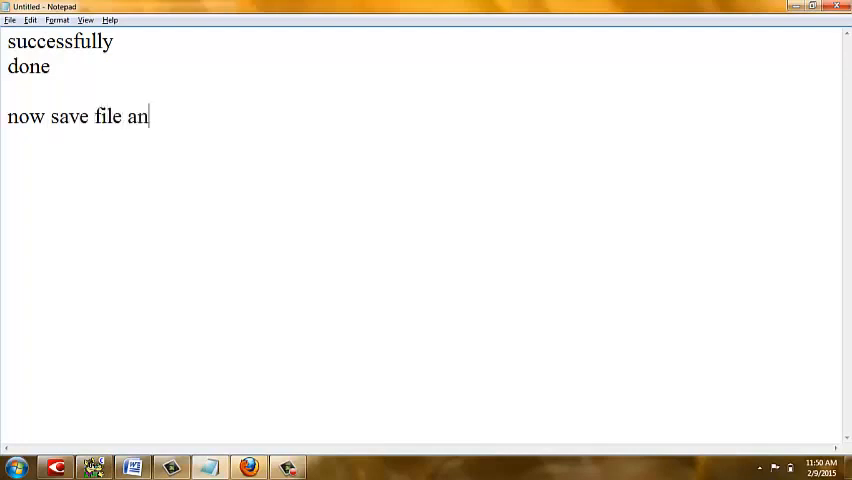